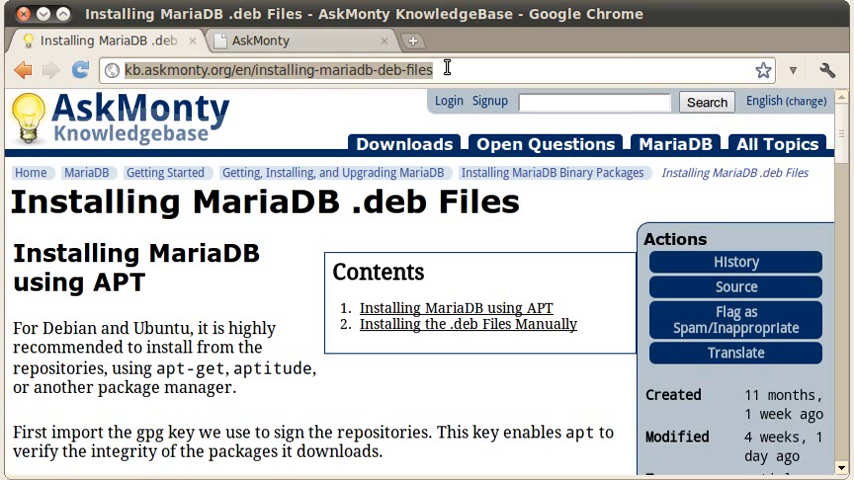
mouse_move(734, 261)
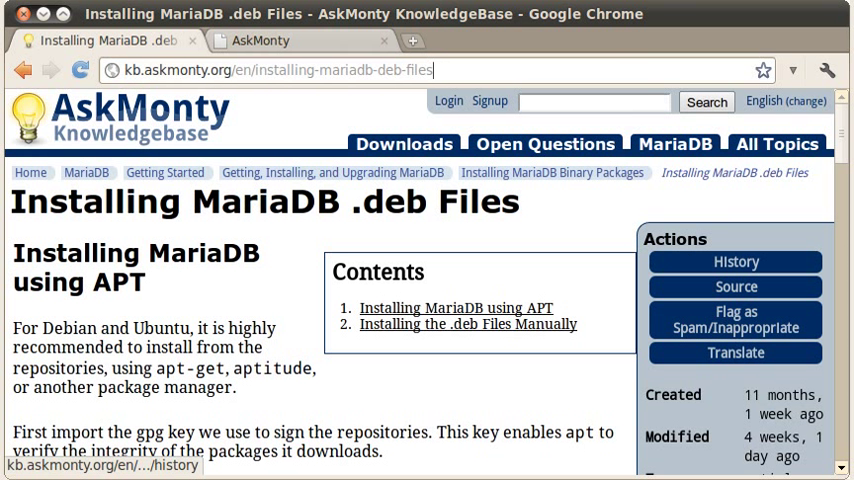
Scroll the MariaDB .deb installation guide down to the apt-key signing key command
scroll("down", 3)
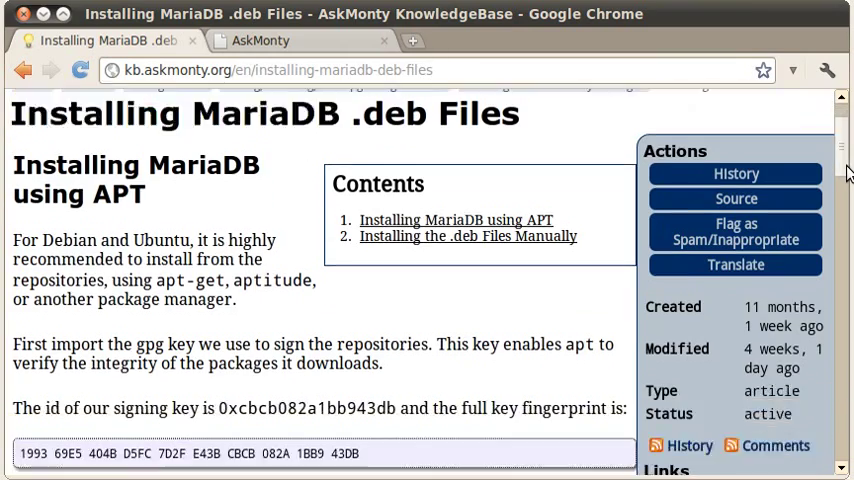
scroll("down", 3)
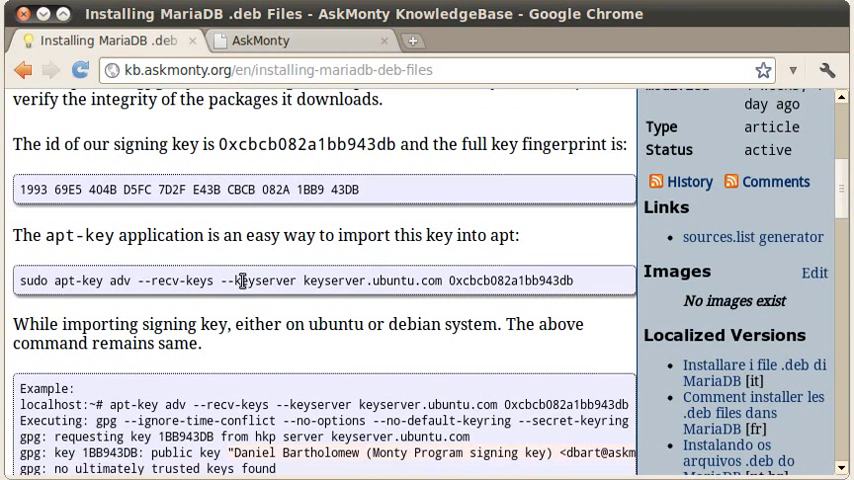
mouse_move(95, 287)
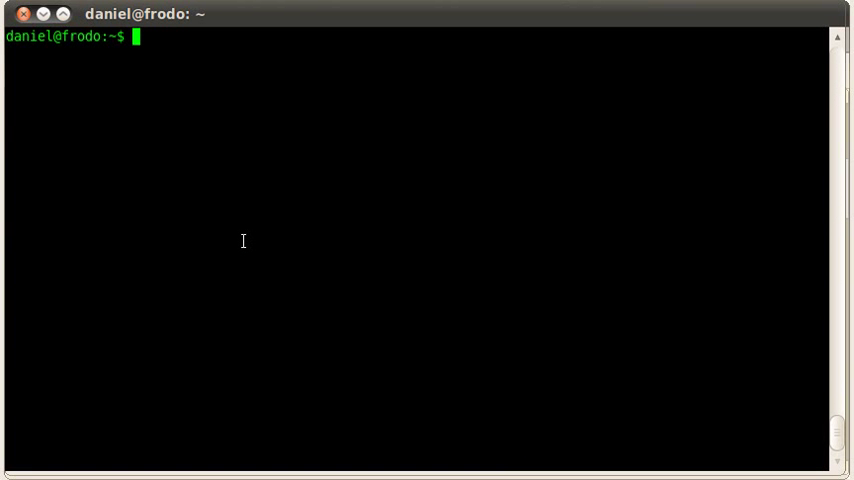
Run the pasted apt-key command to import the MariaDB signing key, then return to the browser
key("Return")
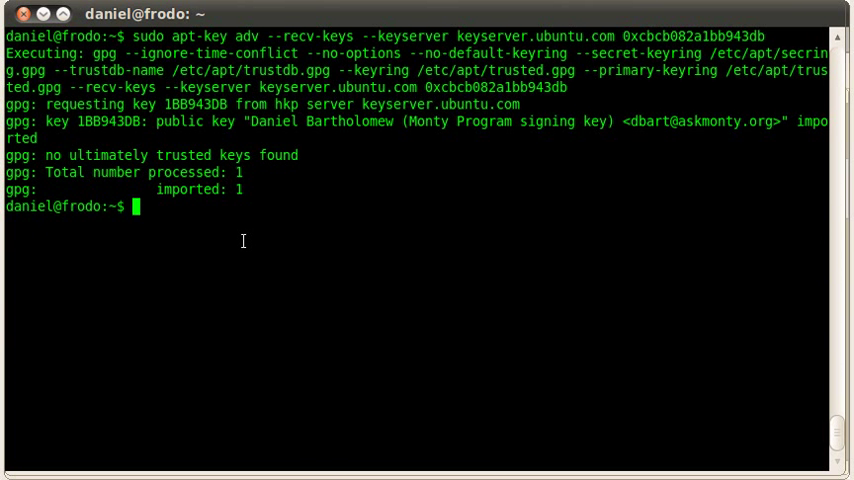
mouse_move(151, 173)
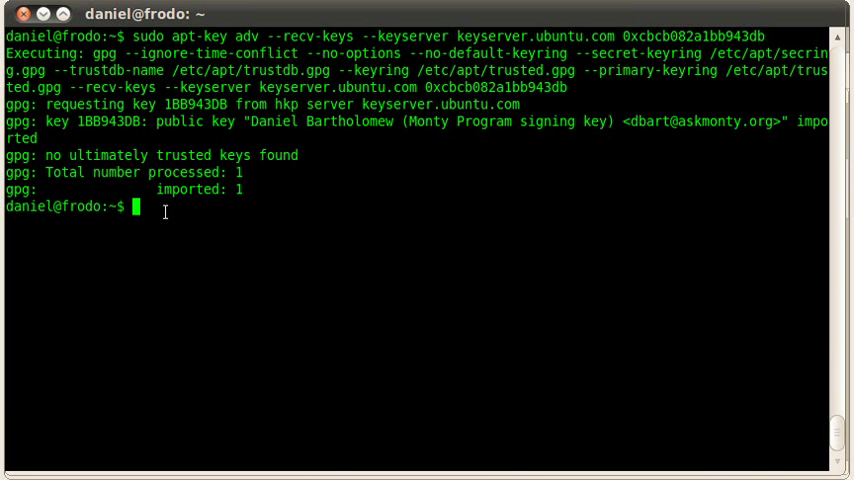
key("ctrl+l")
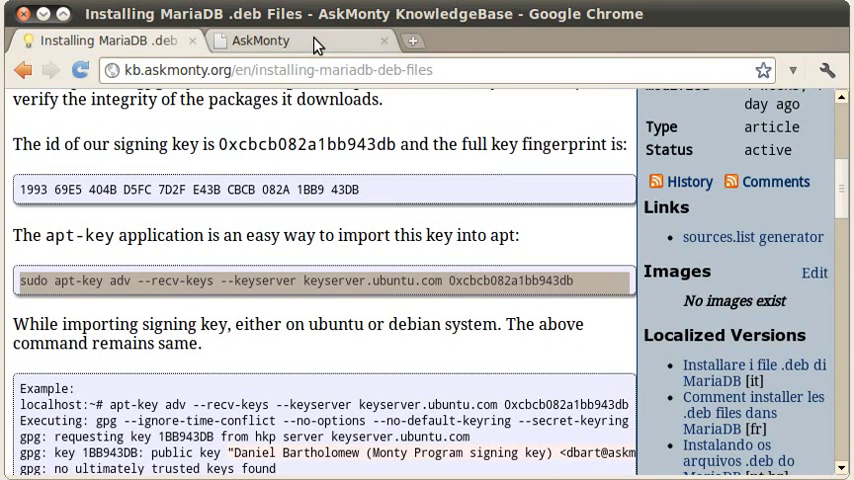
Switch to the AskMonty tab and open the MariaDB 5.2 Stable downloads file list
left_click(260, 40)
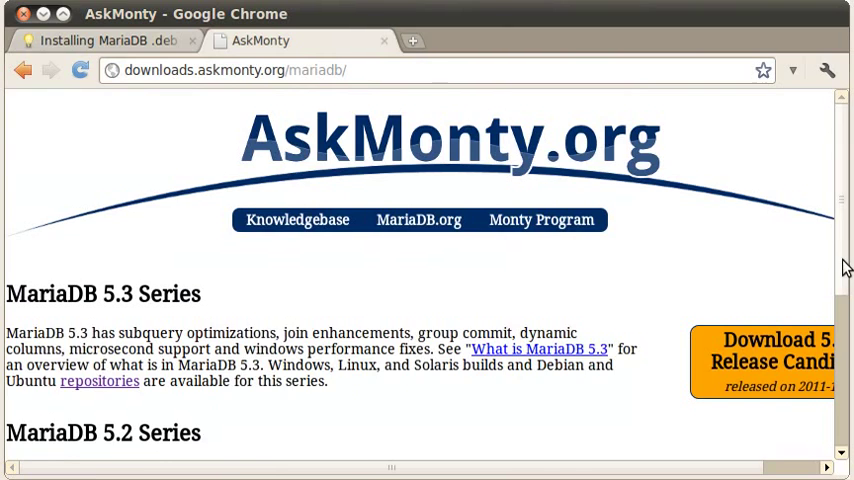
scroll("down", 3)
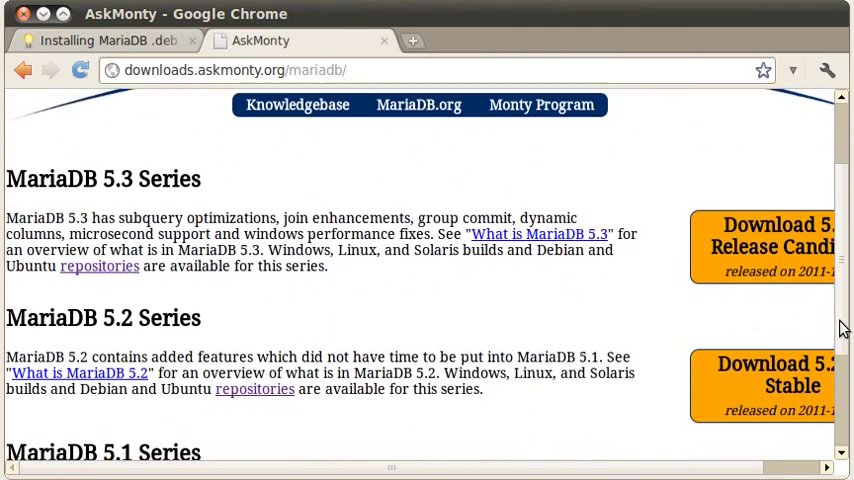
scroll("down", 3)
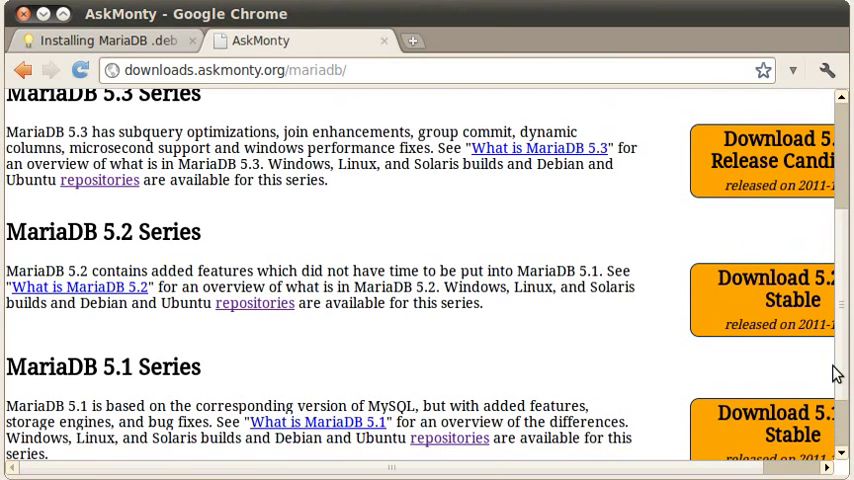
mouse_move(773, 289)
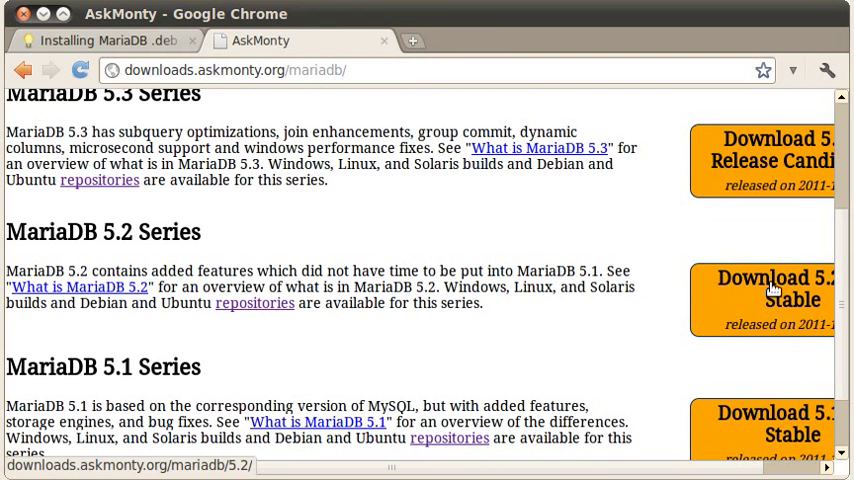
left_click(792, 288)
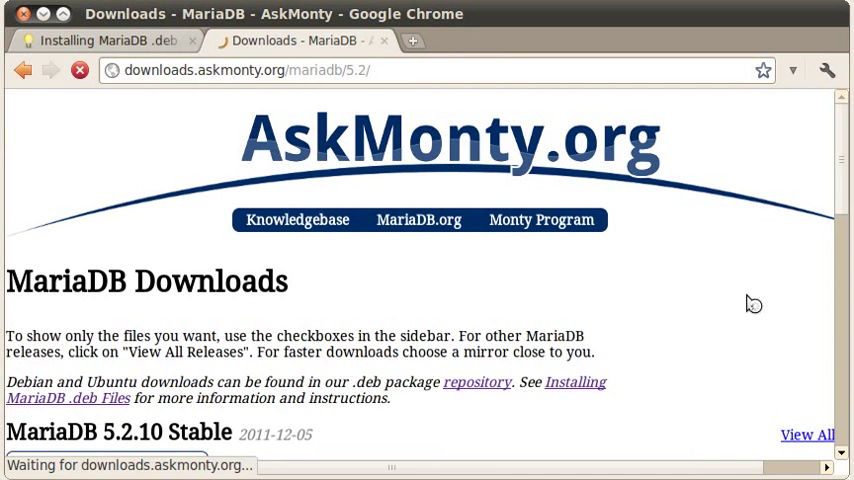
scroll("down", 3)
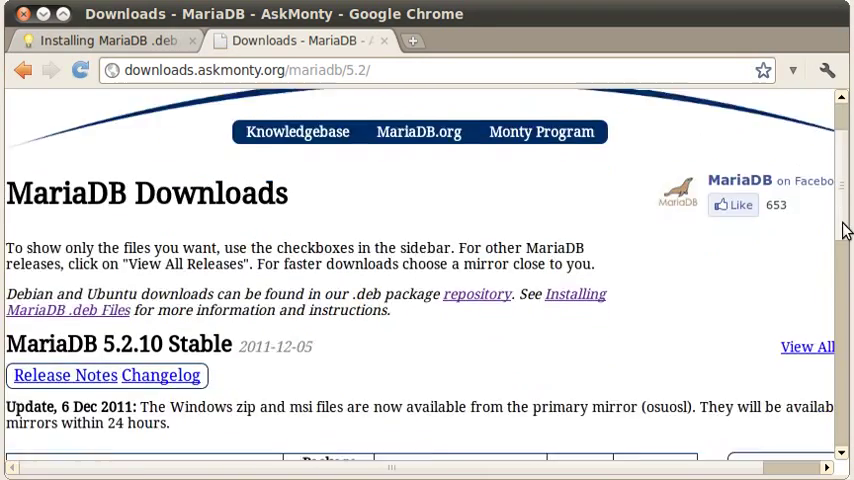
scroll("down", 3)
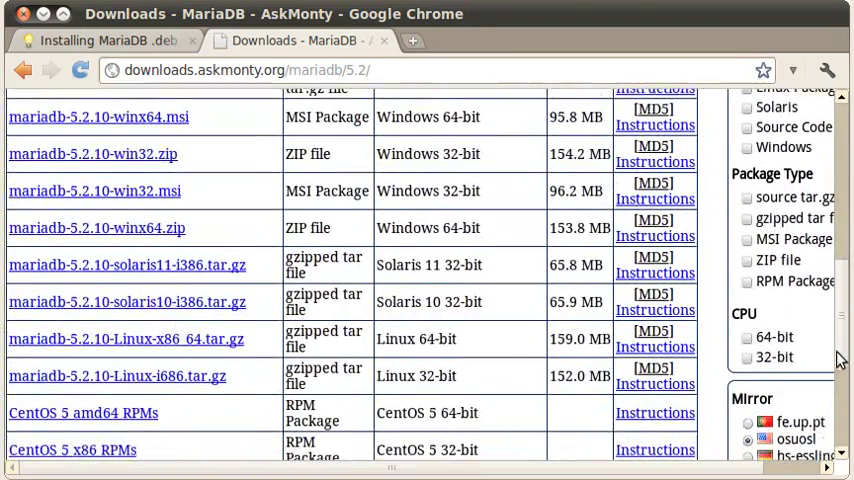
scroll("up", 3)
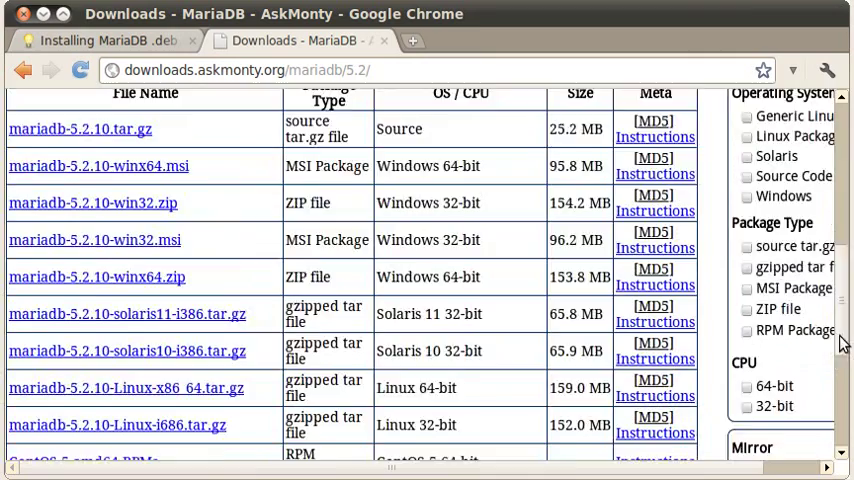
scroll("up", 3)
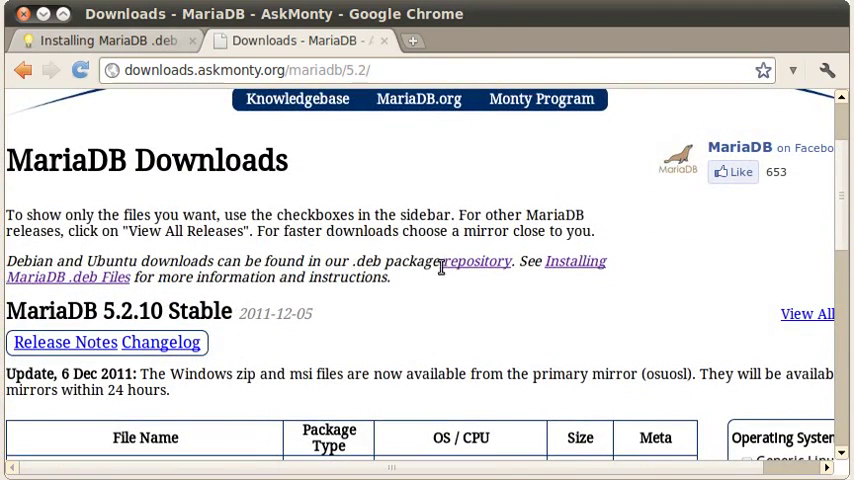
mouse_move(477, 261)
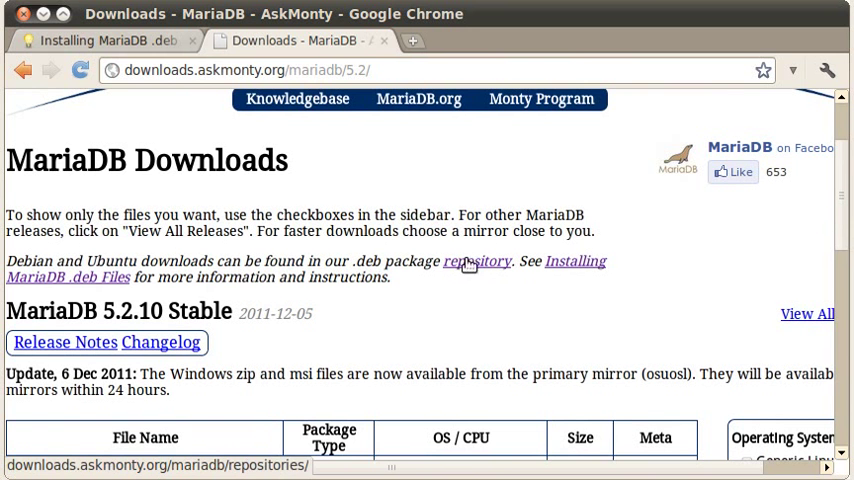
Open the Debian and Ubuntu repository setup page on AskMonty
left_click(477, 261)
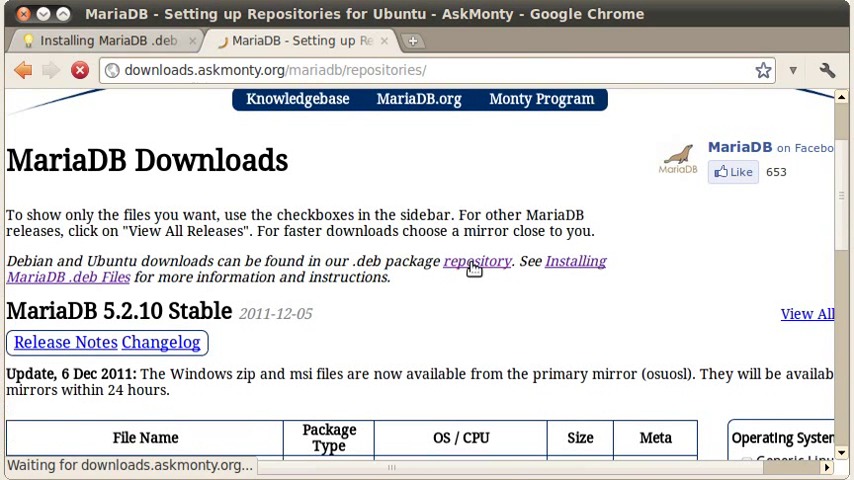
left_click(477, 261)
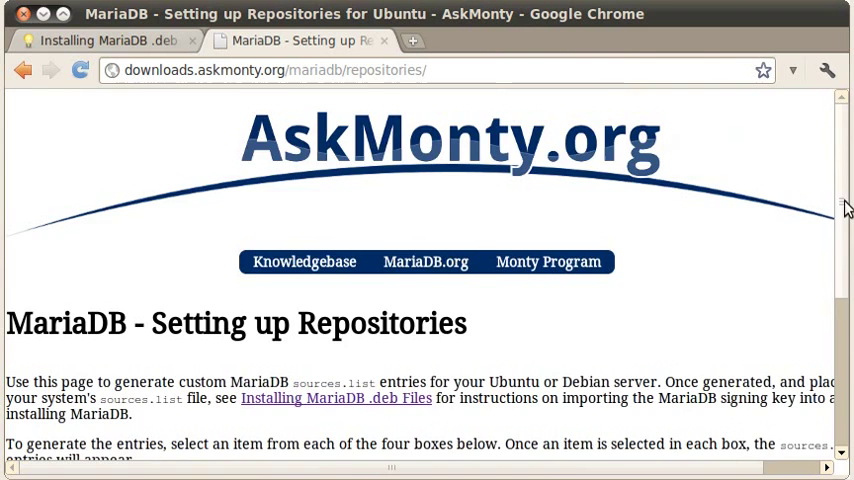
scroll("down", 3)
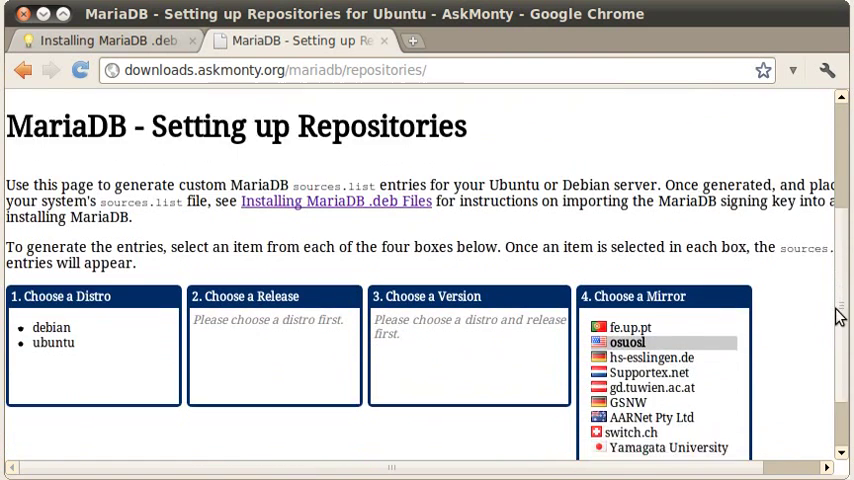
scroll("down", 3)
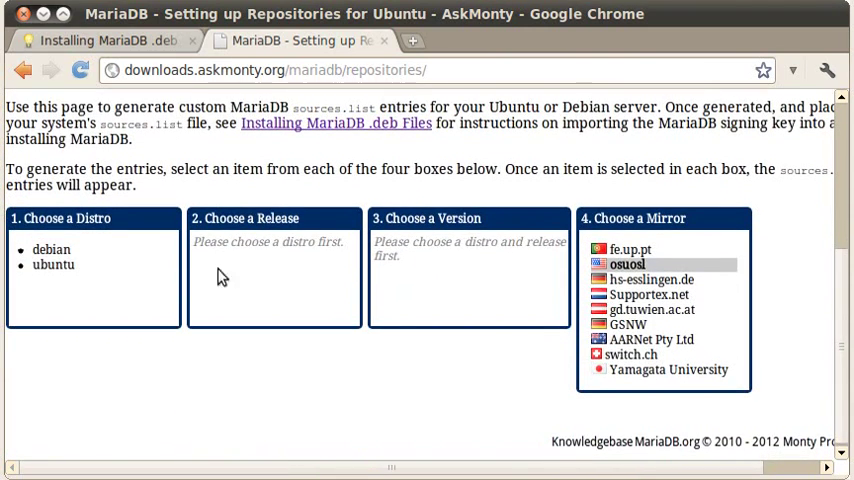
Choose ubuntu, lucid and MariaDB 5.2 to generate the sources.list entries
left_click(53, 264)
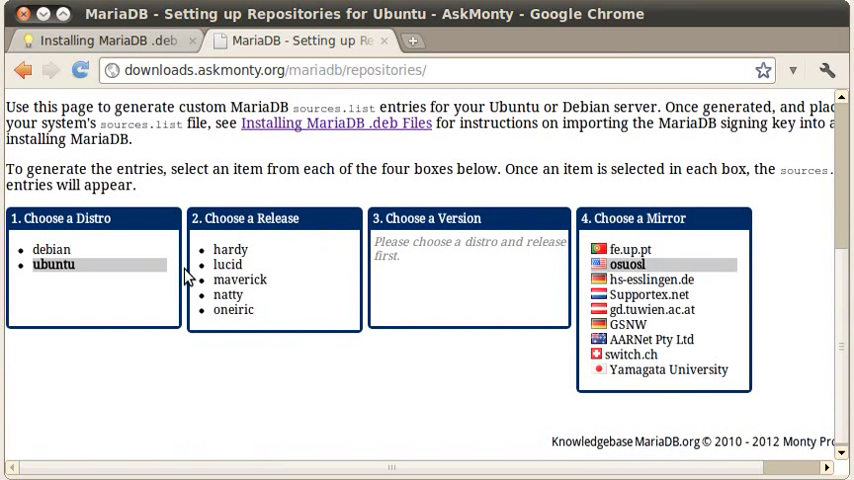
mouse_move(225, 270)
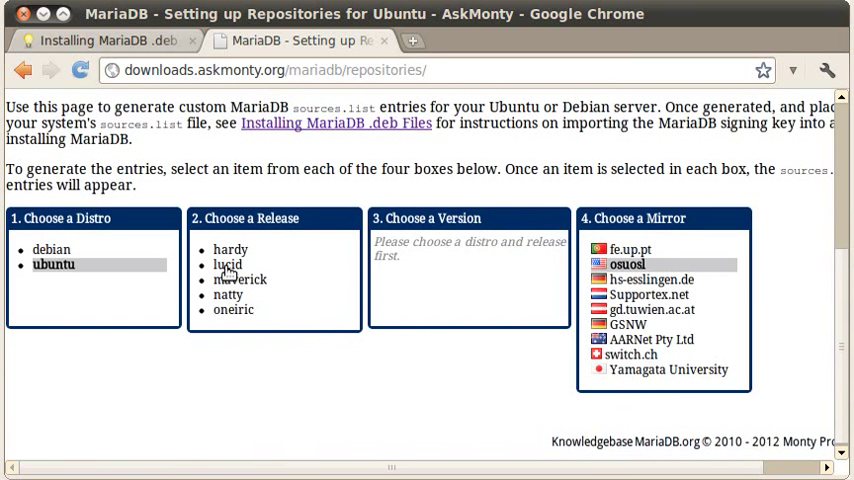
left_click(227, 264)
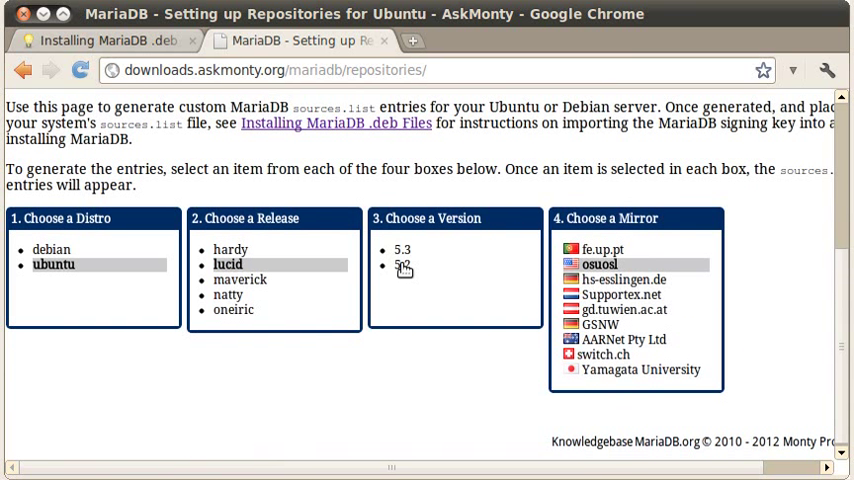
left_click(402, 264)
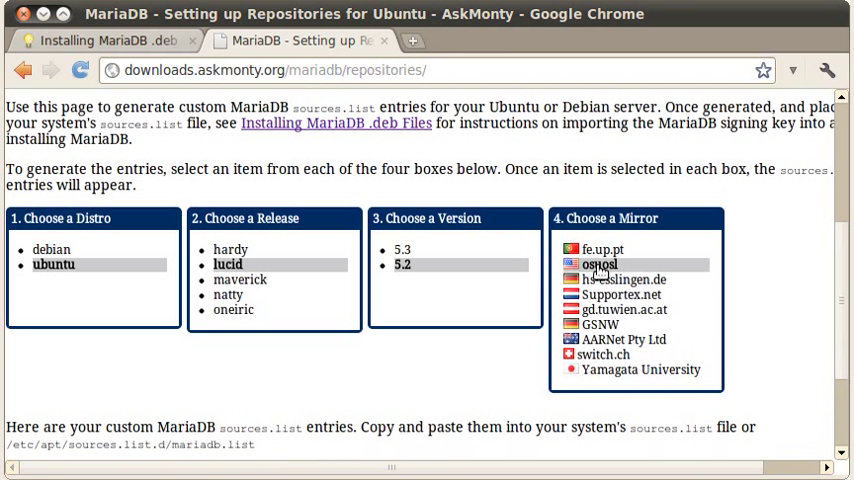
mouse_move(820, 287)
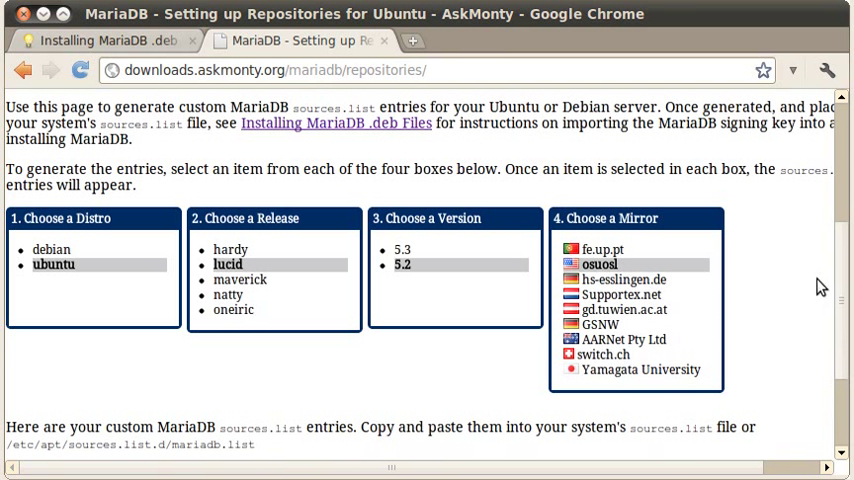
mouse_move(638, 264)
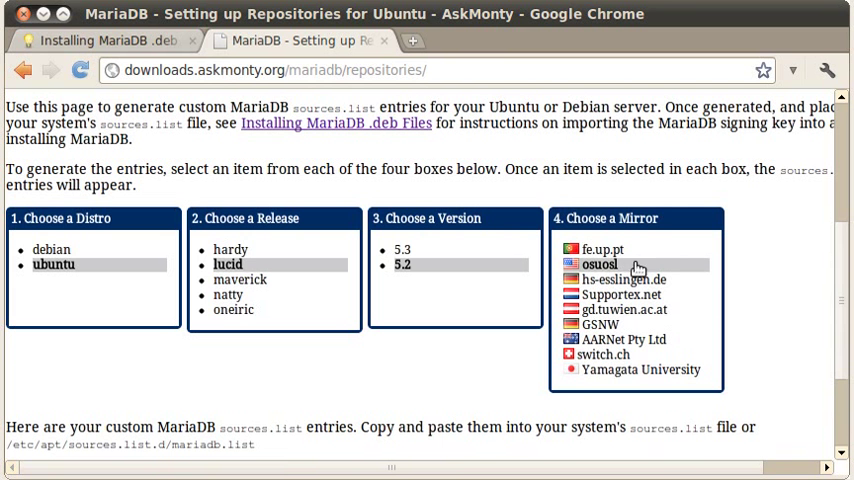
mouse_move(845, 283)
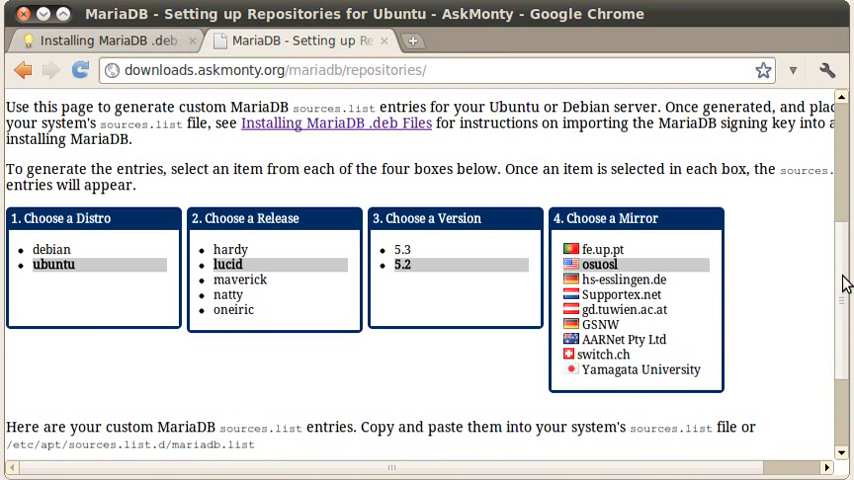
scroll("down", 3)
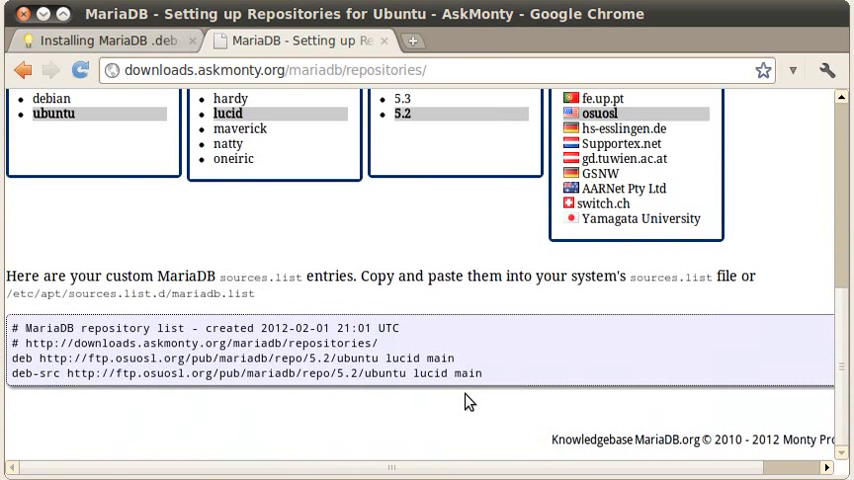
mouse_move(490, 385)
type("sud")
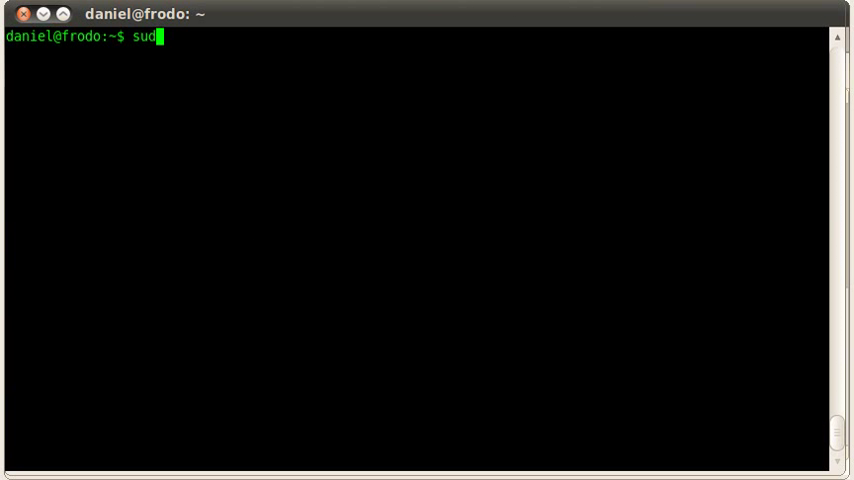
Open /etc/apt/sources.list.d/mariadb.list in vi with sudo
type("vi")
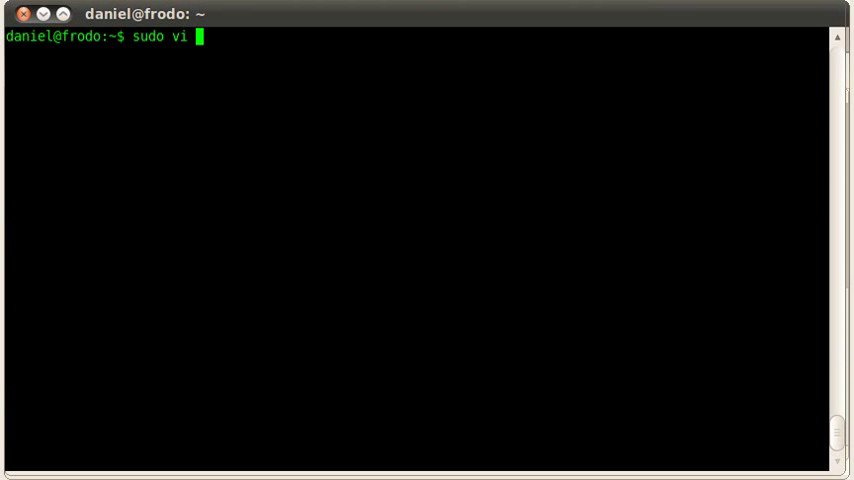
type("/etc")
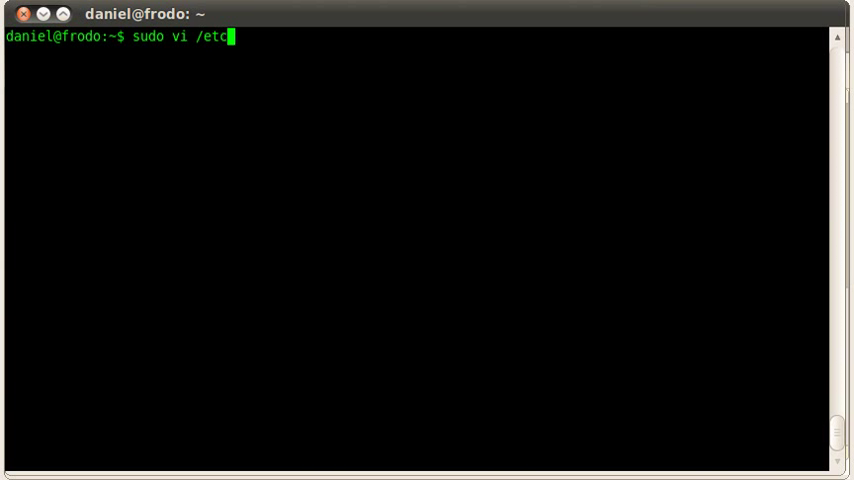
type("/apt")
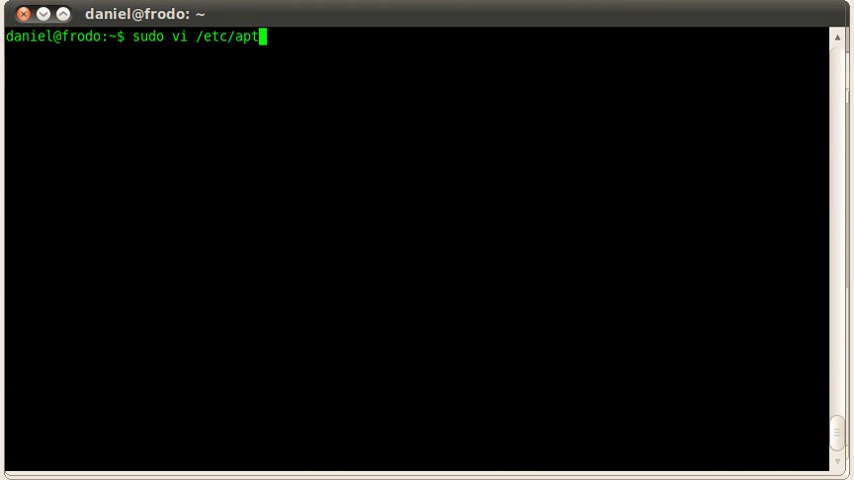
type("/")
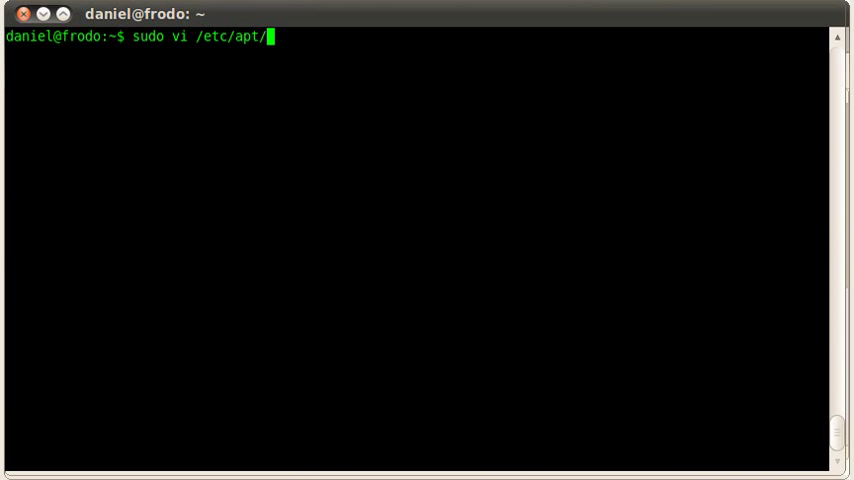
type("sources.")
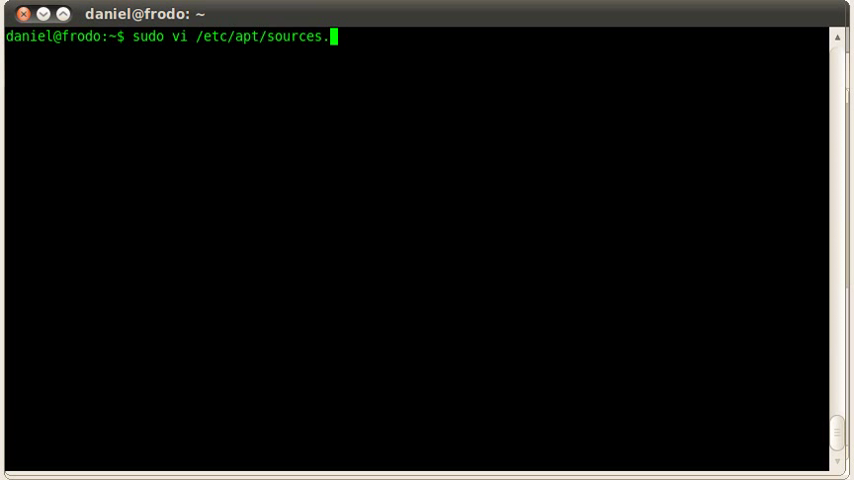
type("list.")
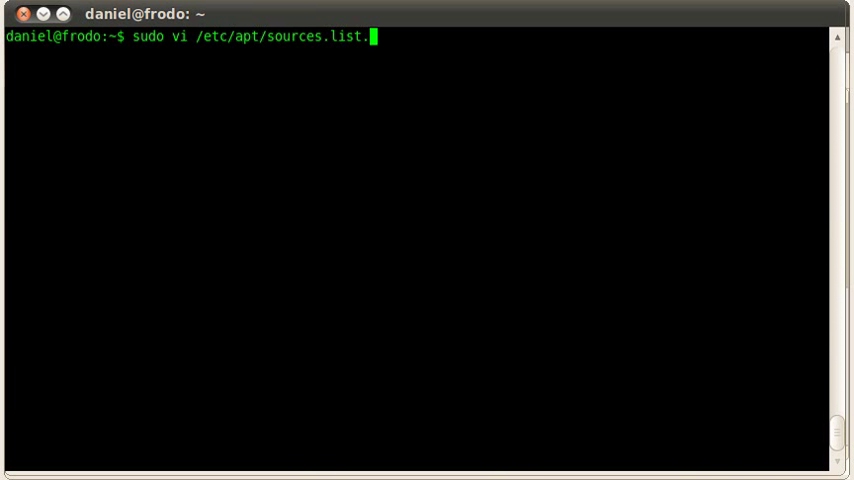
type("d/mariadb")
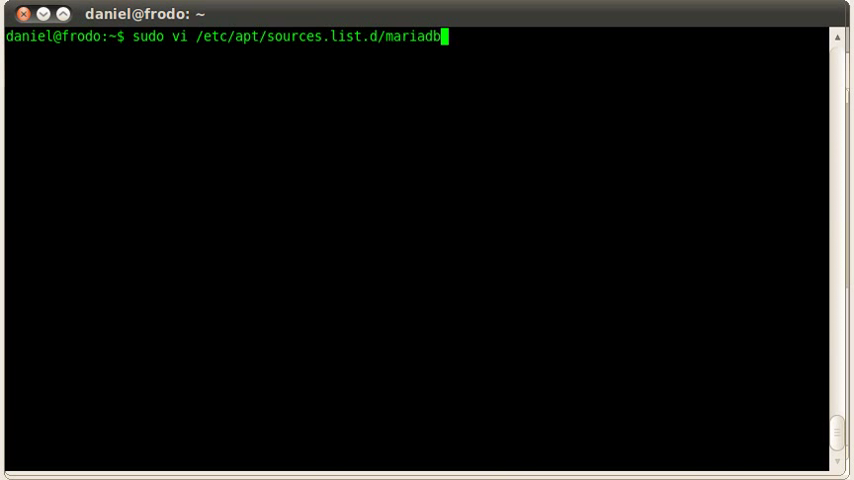
type(".list")
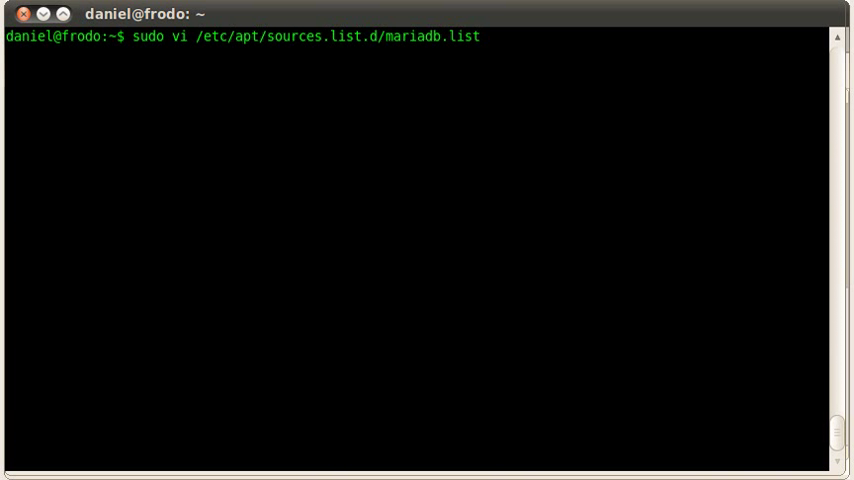
key("Return")
type(":w")
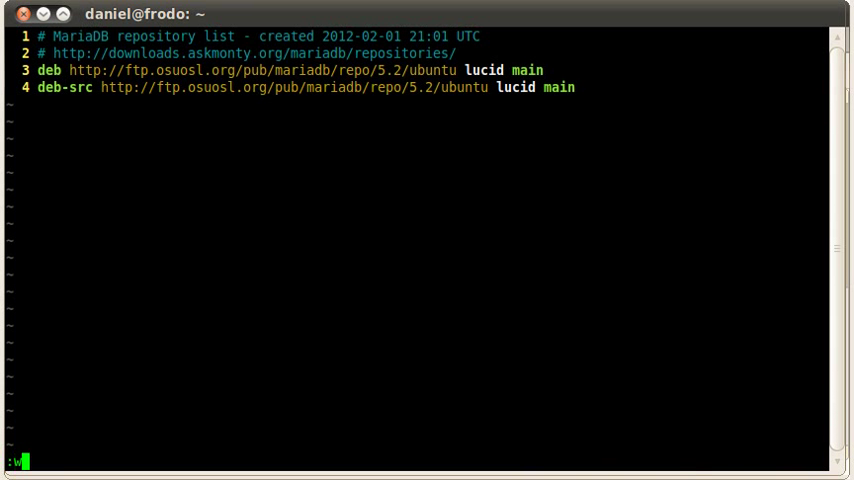
Save the repository file and run sudo apt-get update
key("Return")
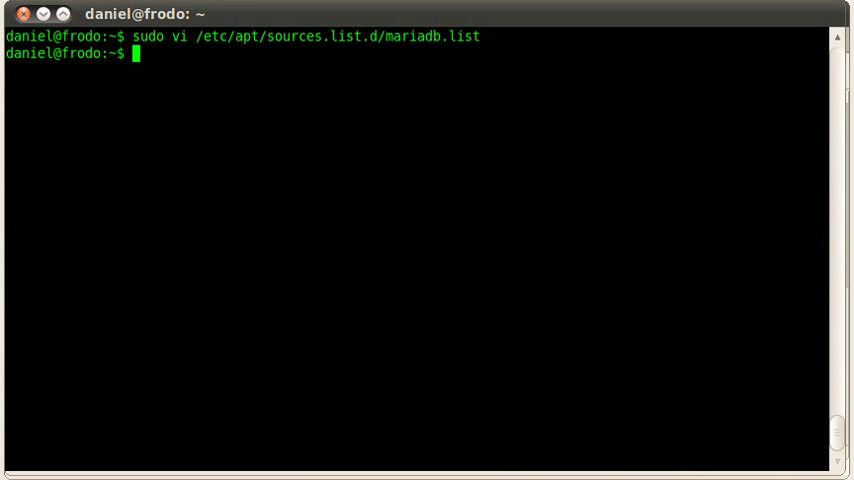
type("sudo apt-get")
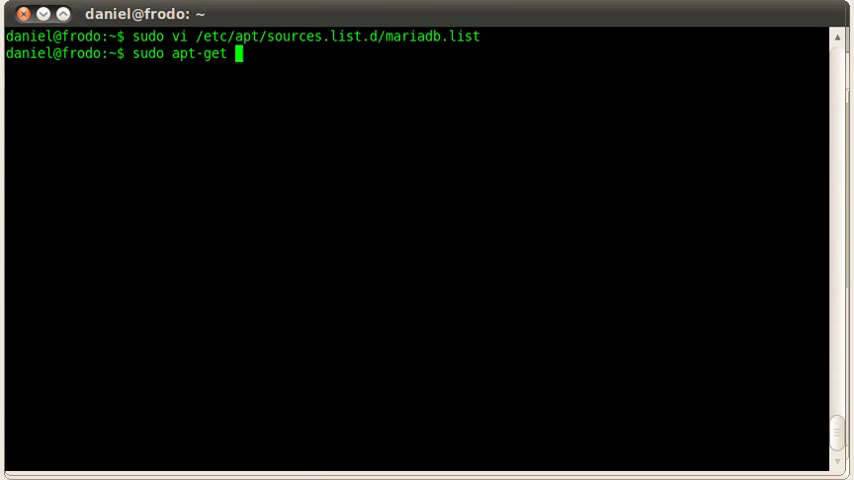
type("update")
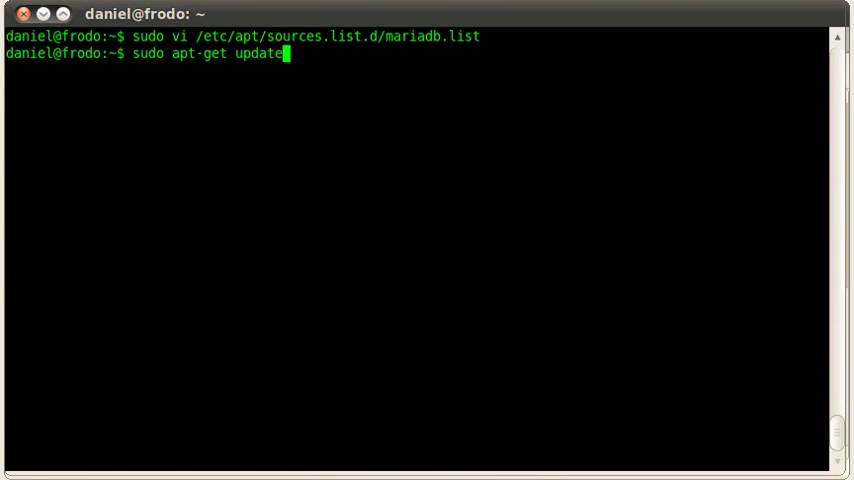
key("Return")
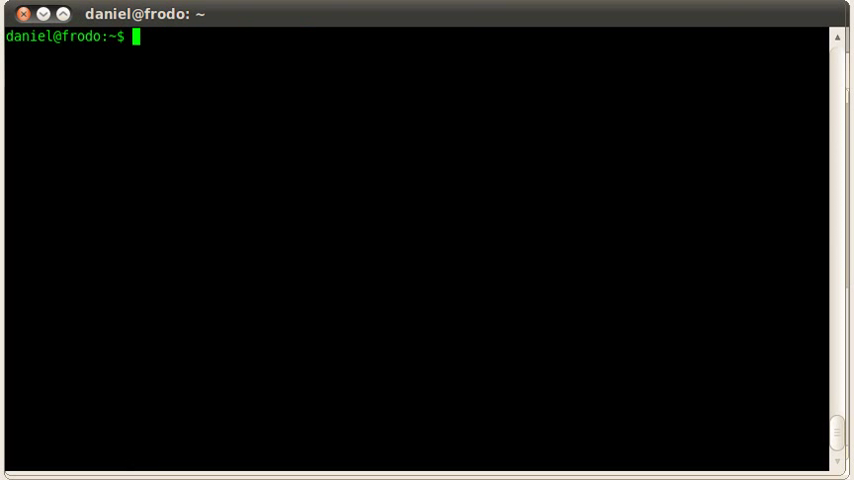
Run sudo apt-get install mariadb-server up to the package change confirmation
type("sudo apt-get")
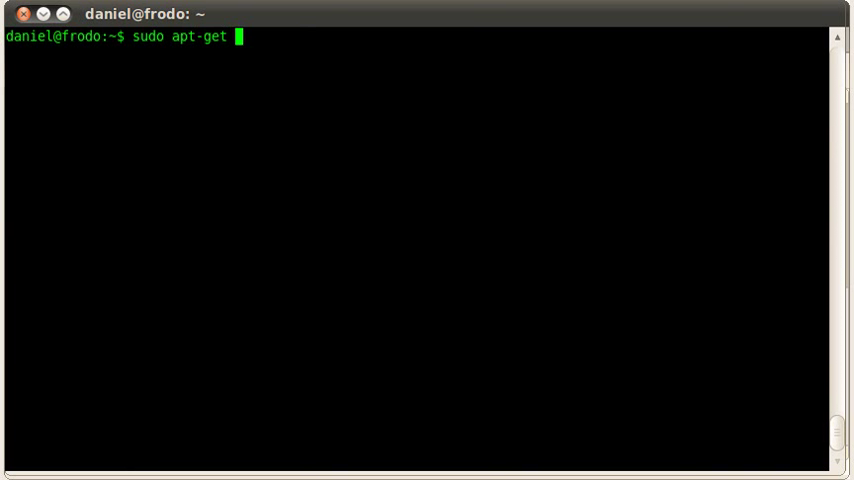
type("install mar")
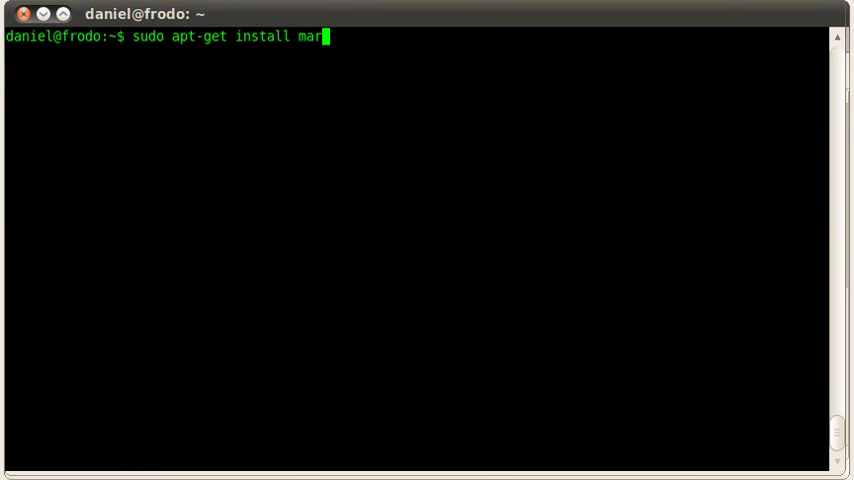
type("iadb-")
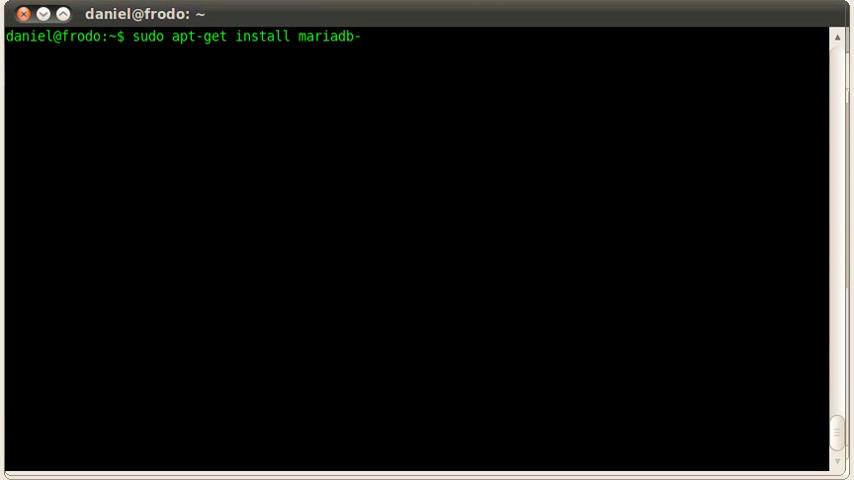
type("server")
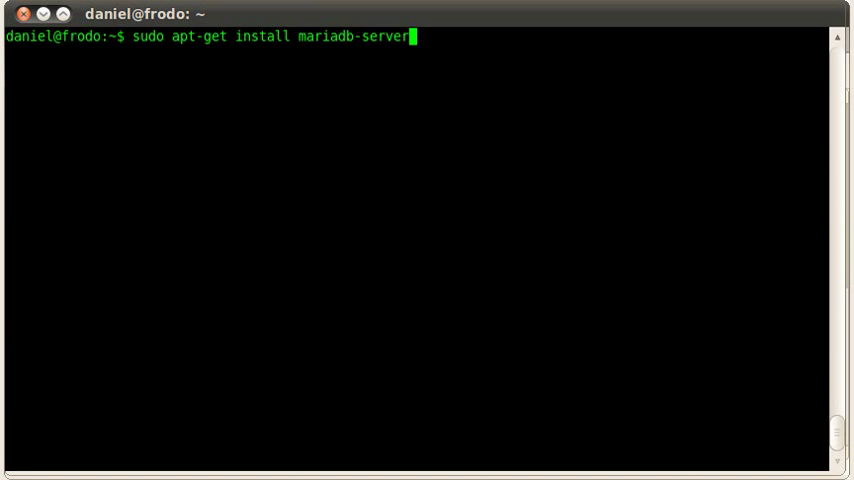
key("Return")
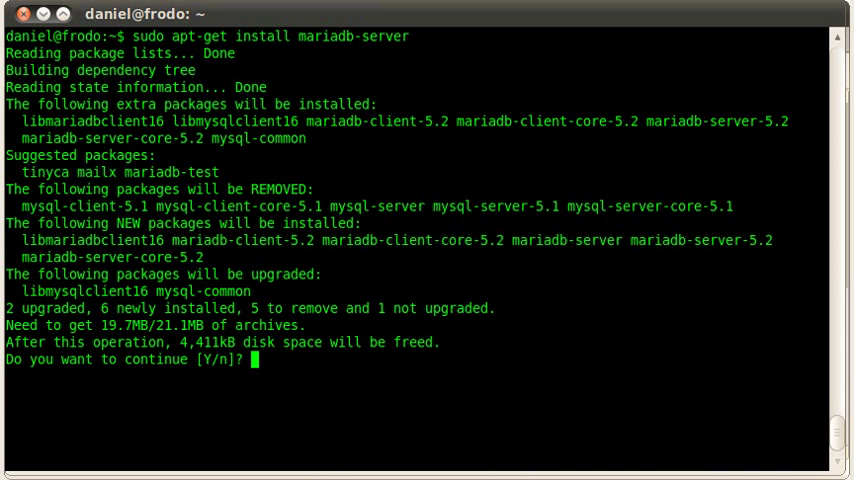
Confirm the install with 'y' and accept the maintainer's new debian-start config
type("y")
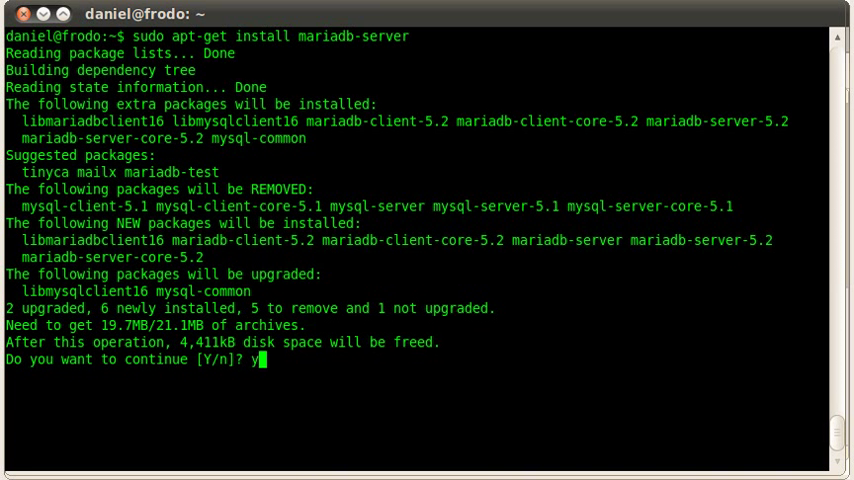
key("Return")
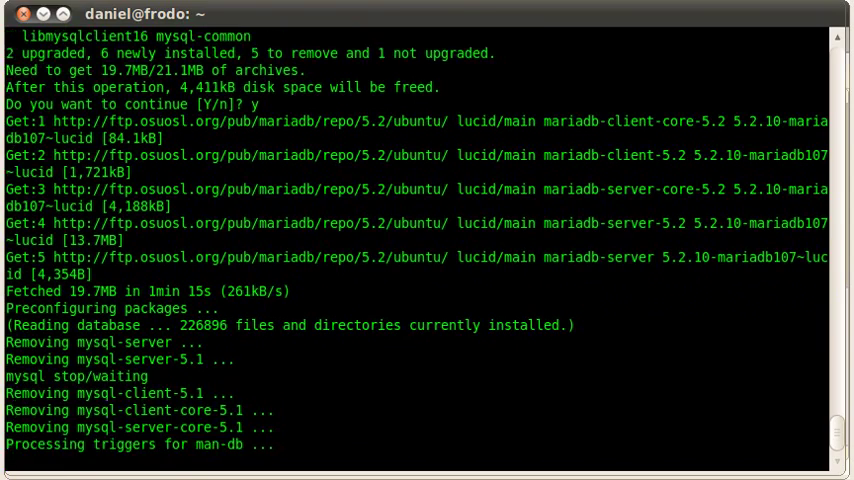
scroll("down", 3)
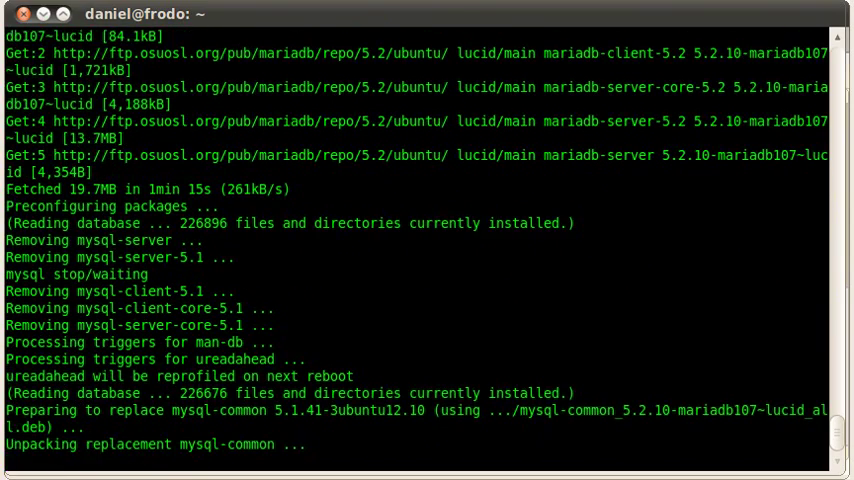
scroll("down", 3)
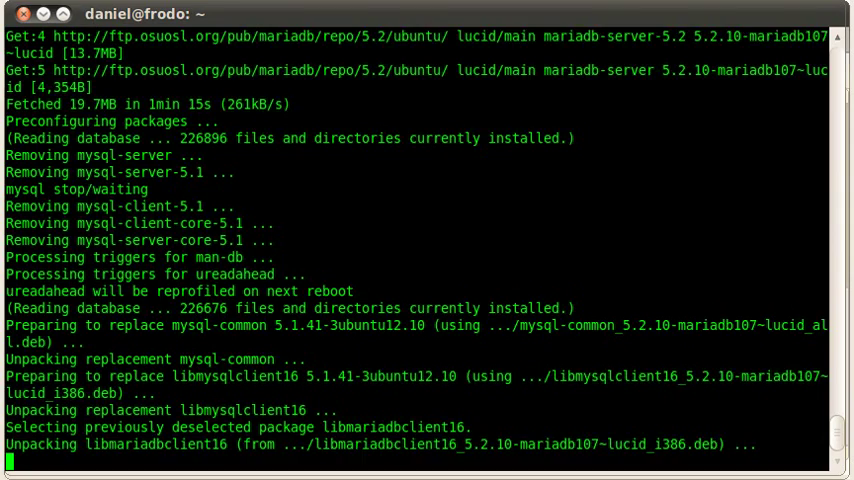
scroll("down", 3)
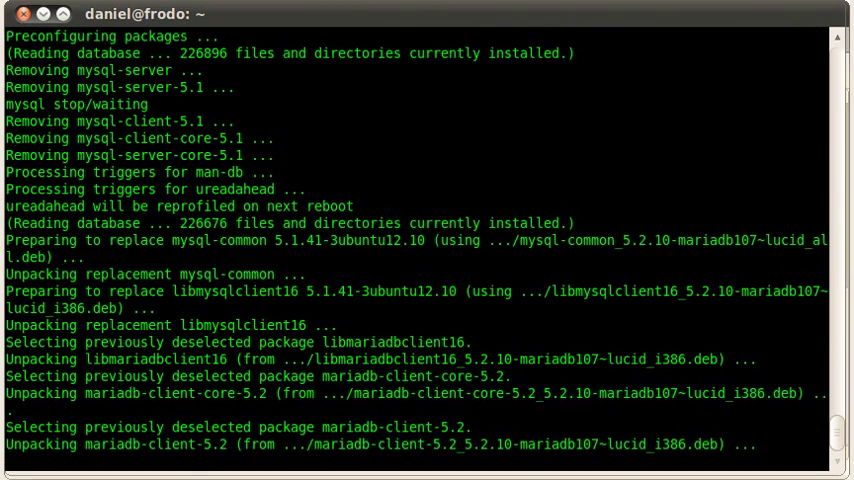
scroll("down", 3)
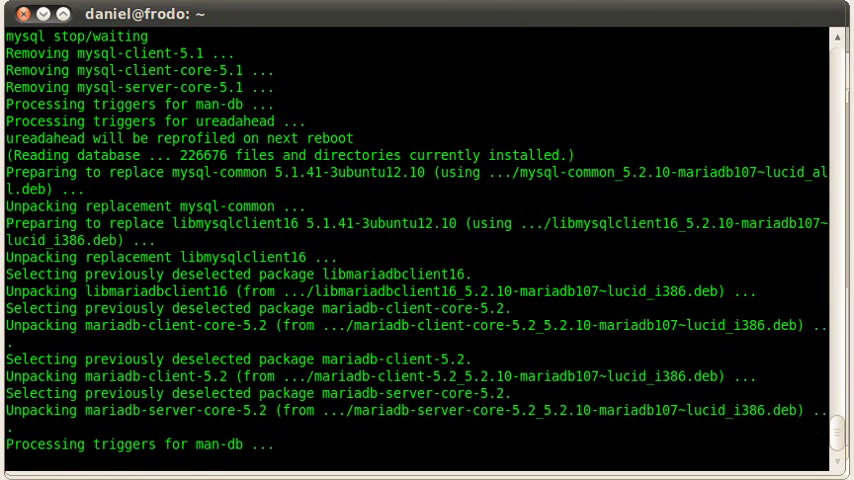
scroll("down", 3)
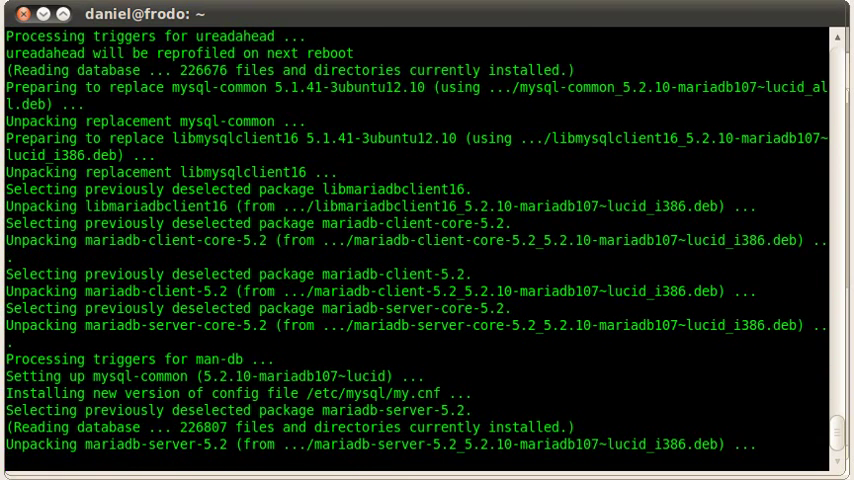
scroll("down", 3)
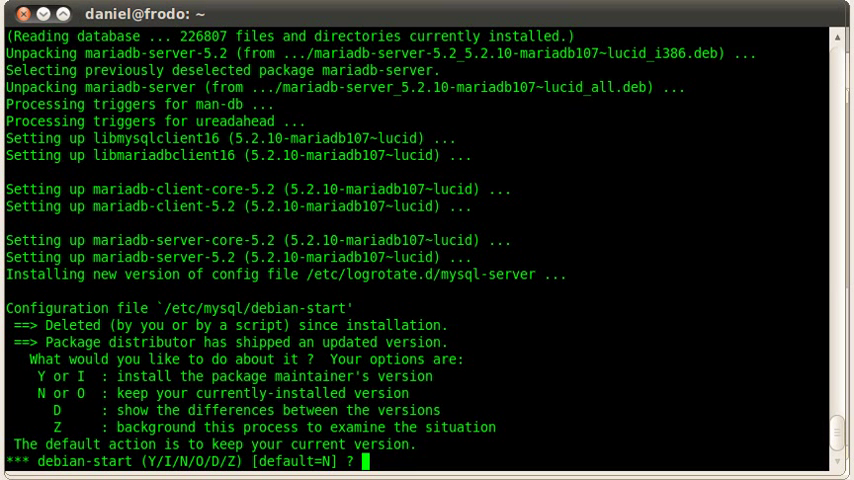
type("y")
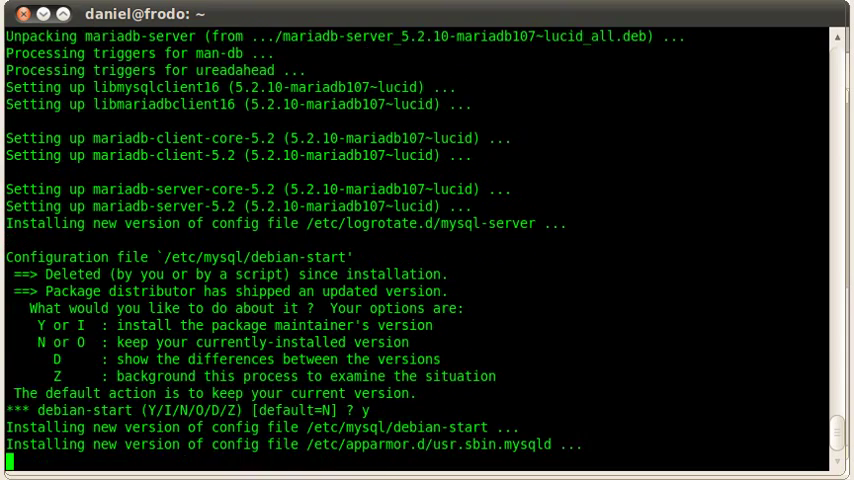
scroll("down", 3)
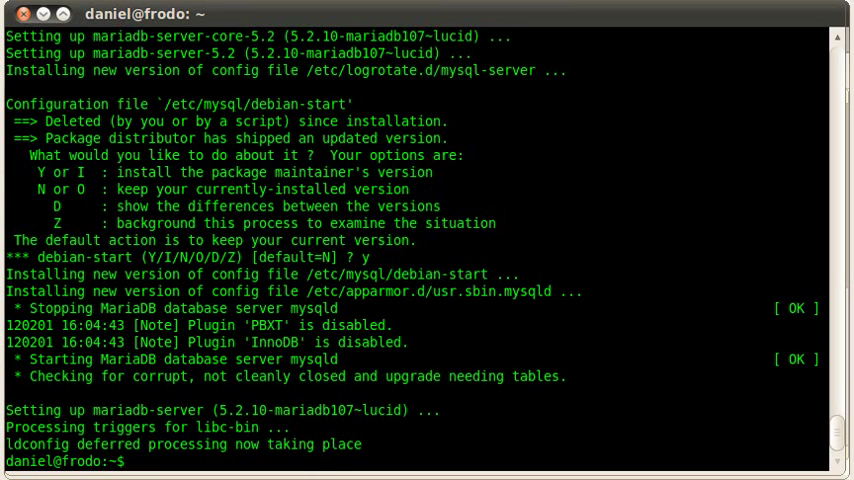
type("clear")
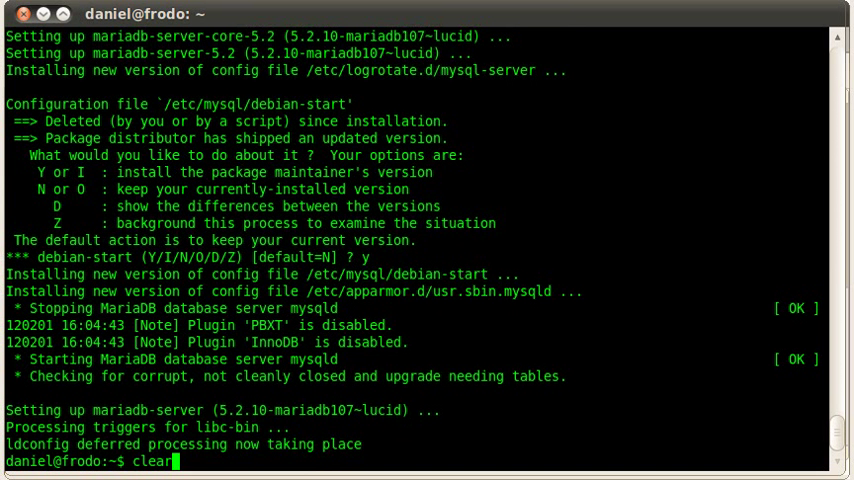
Clear the screen and launch the mysql client, connecting to MariaDB 5.2.10
key("Return")
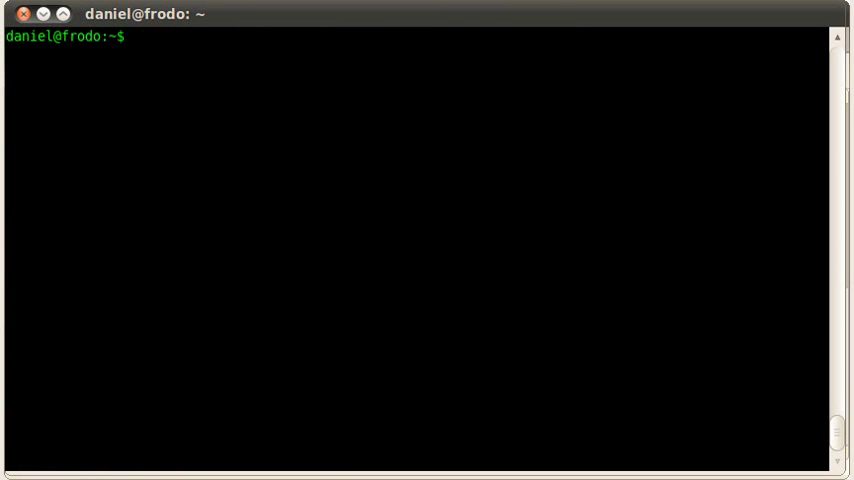
type("my")
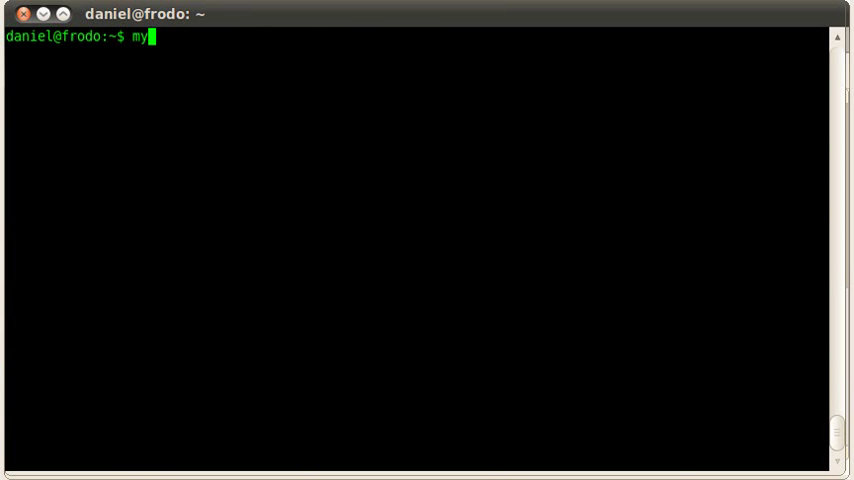
type("sql")
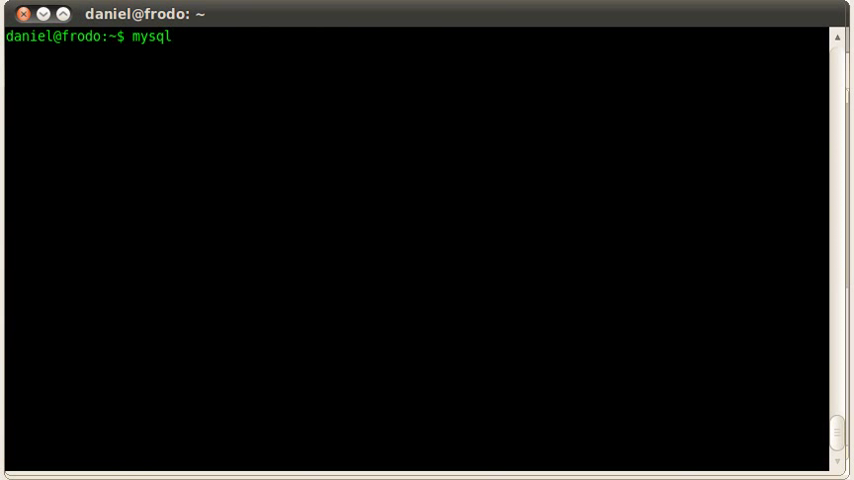
key("Return")
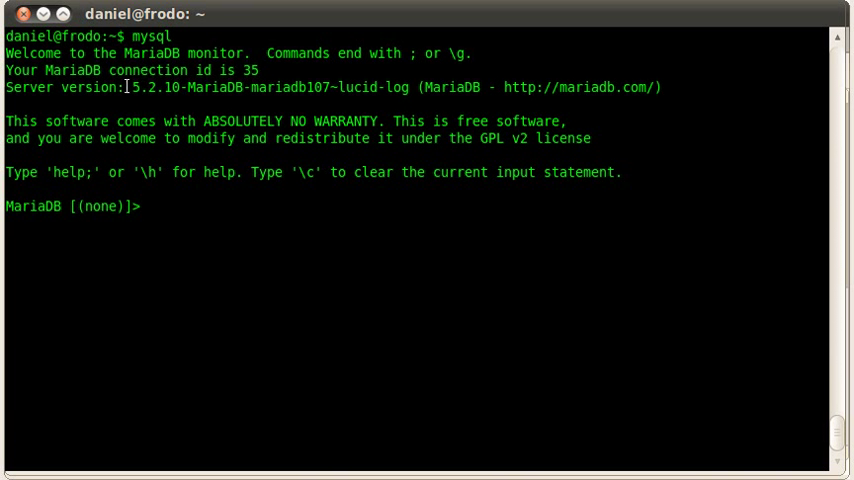
Run 'show databases;' to list the server's databases
double_click(150, 87)
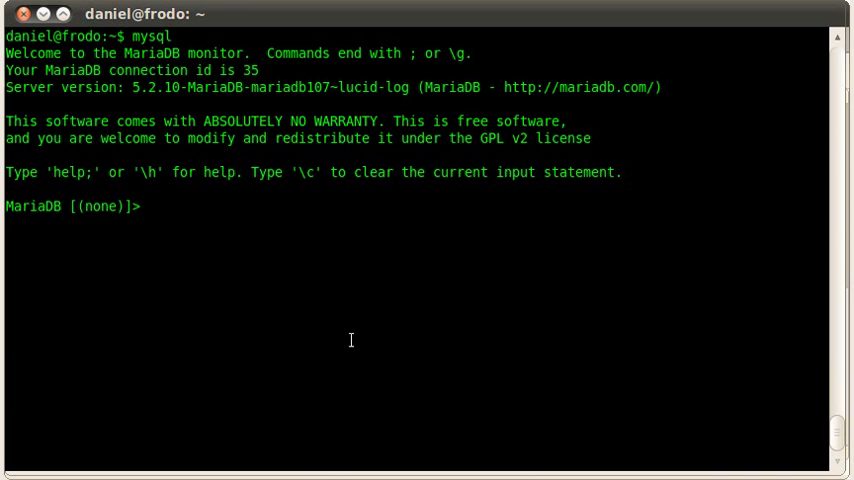
type("show")
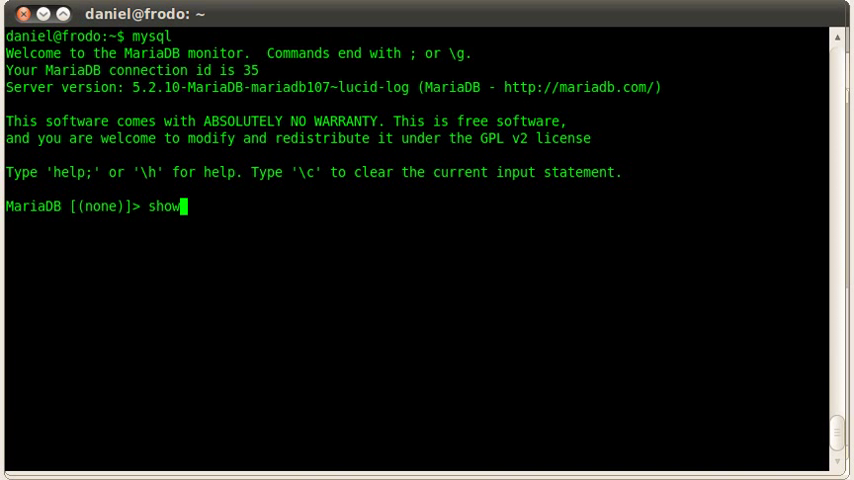
type("data")
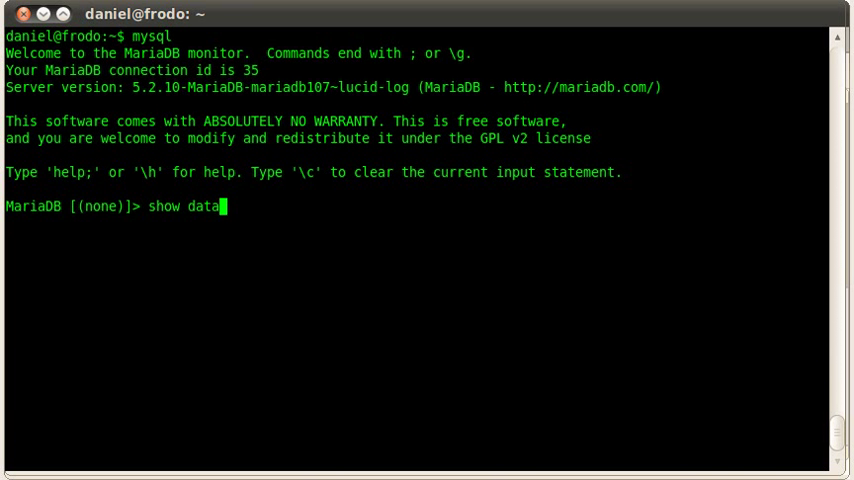
type("bases;")
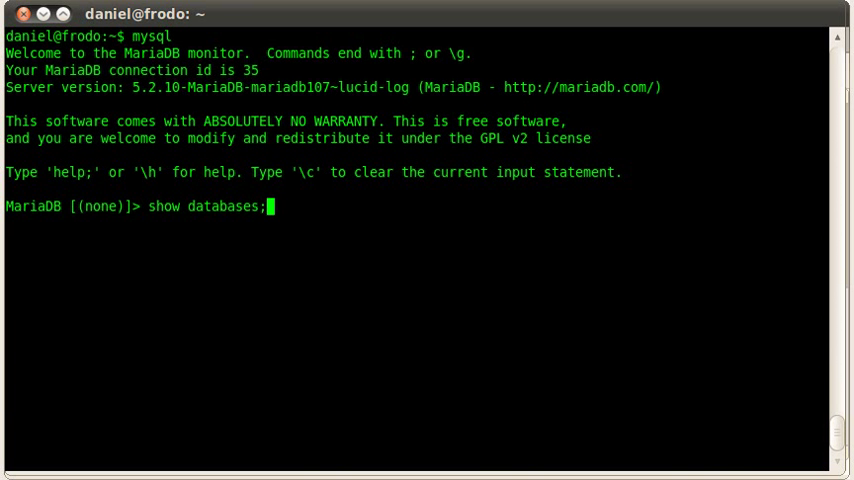
key("Return")
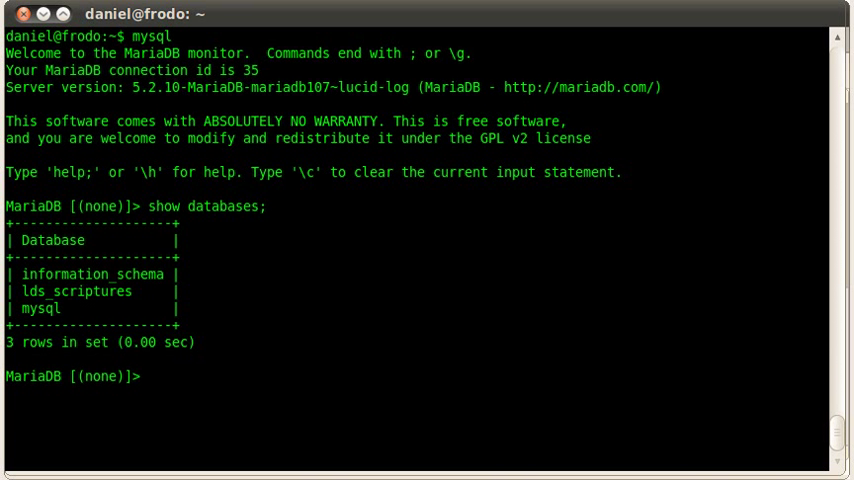
Make lds_scriptures the current database with 'use lds_scriptures;'
type("us")
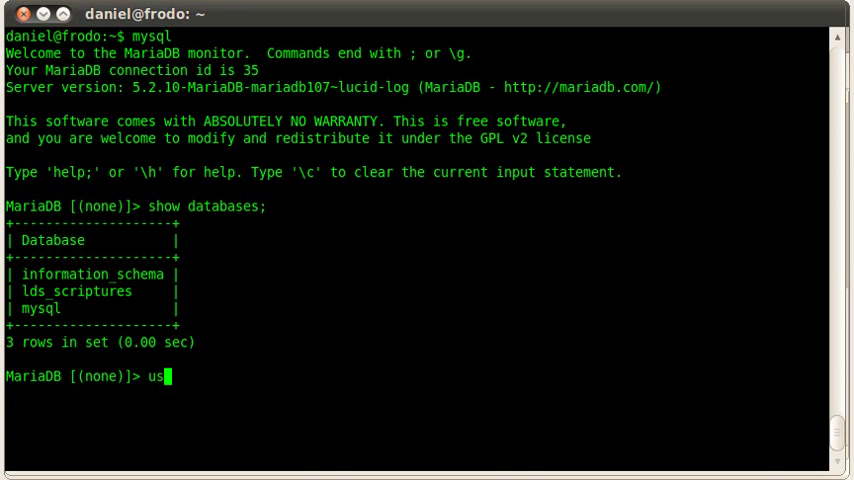
type("e lds")
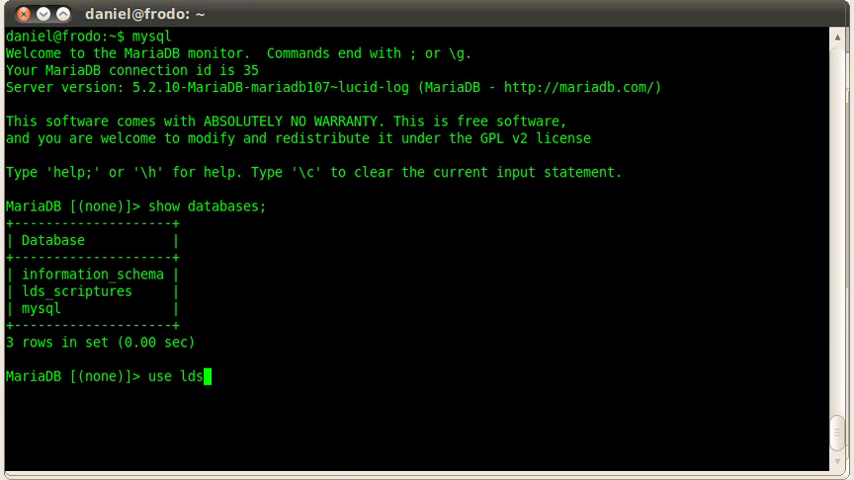
type("_scriptur")
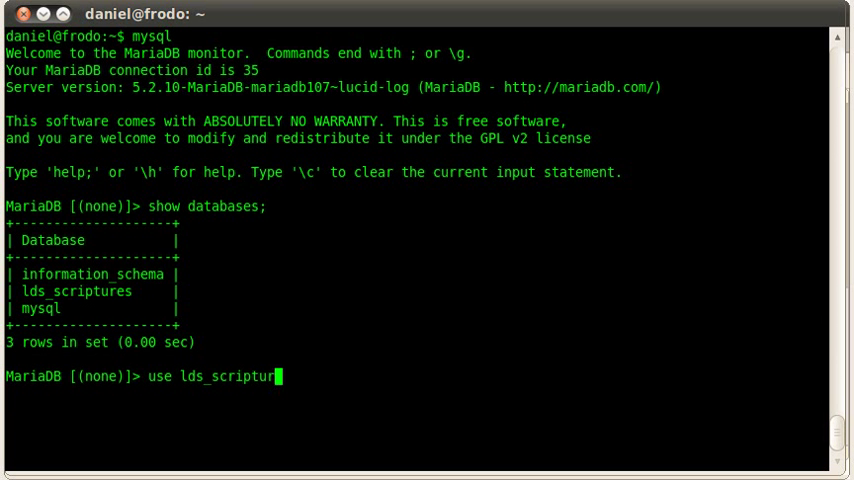
key("Return")
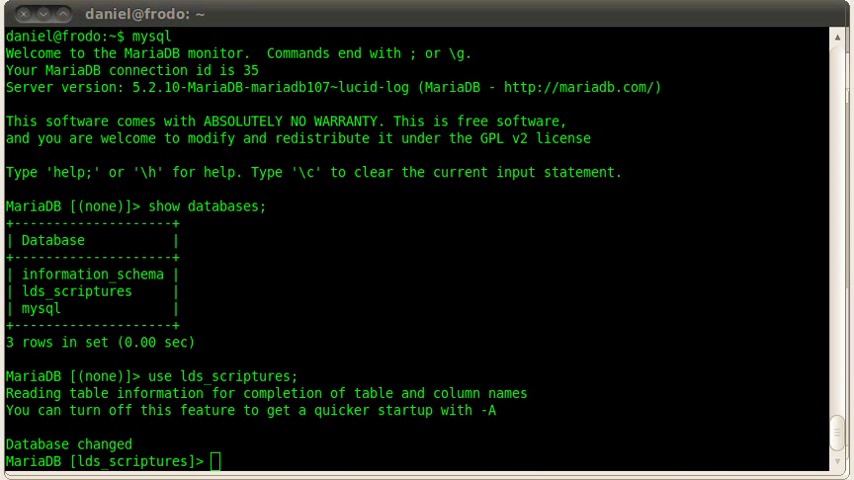
mouse_move(580, 265)
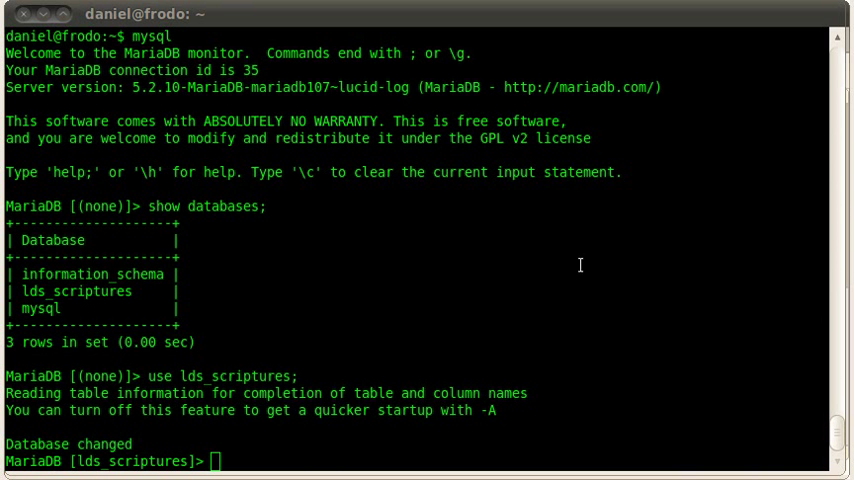
mouse_move(438, 353)
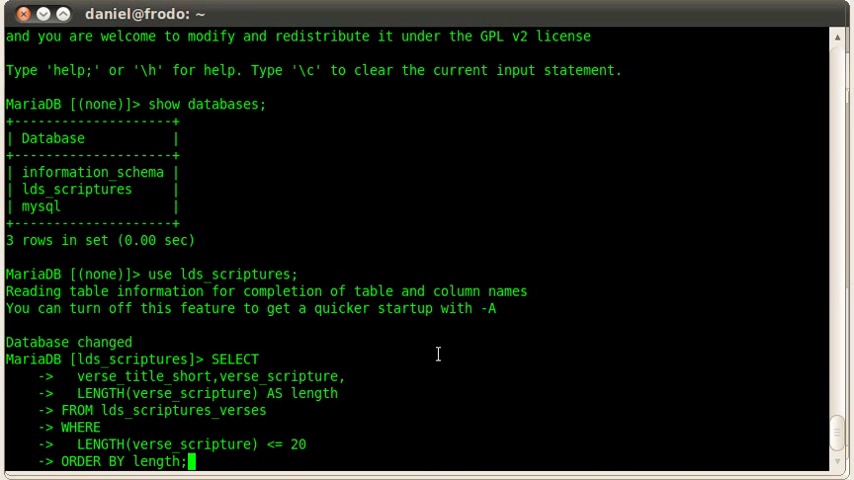
Run the SELECT for verses of 20 characters or fewer, then begin typing quit
key("Return")
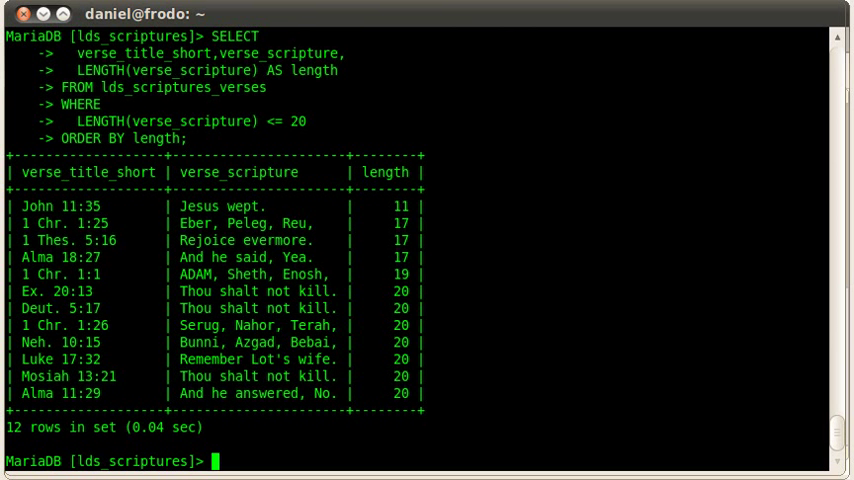
type("quit")
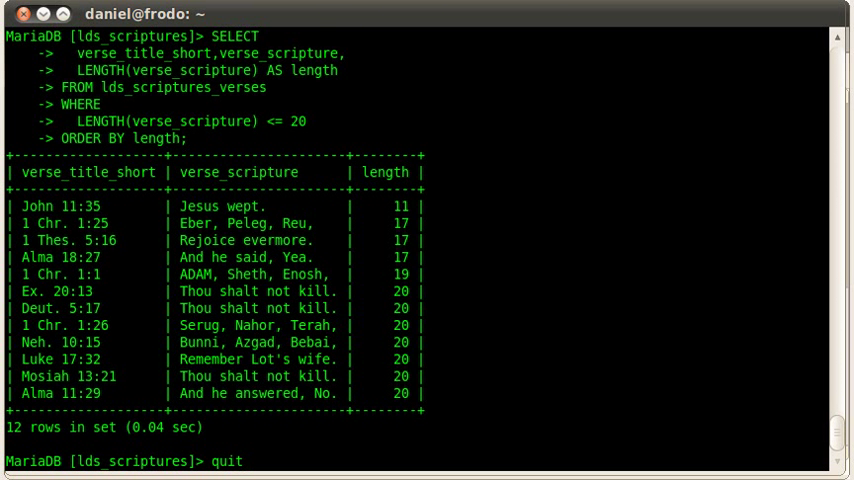
Clear the terminal screen after leaving MariaDB, leaving an empty shell prompt
type("clear")
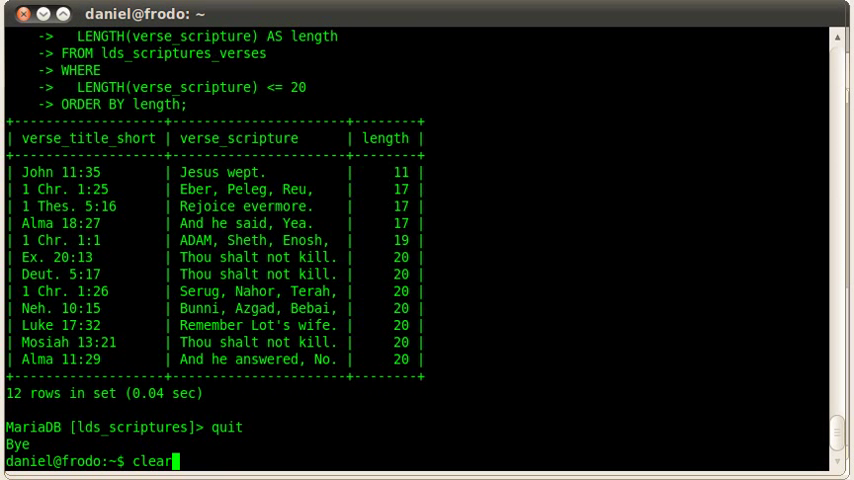
key("Return")
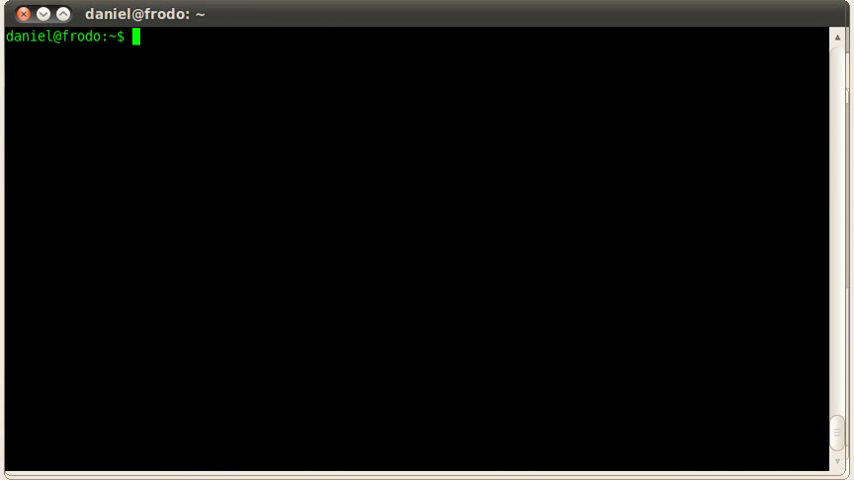